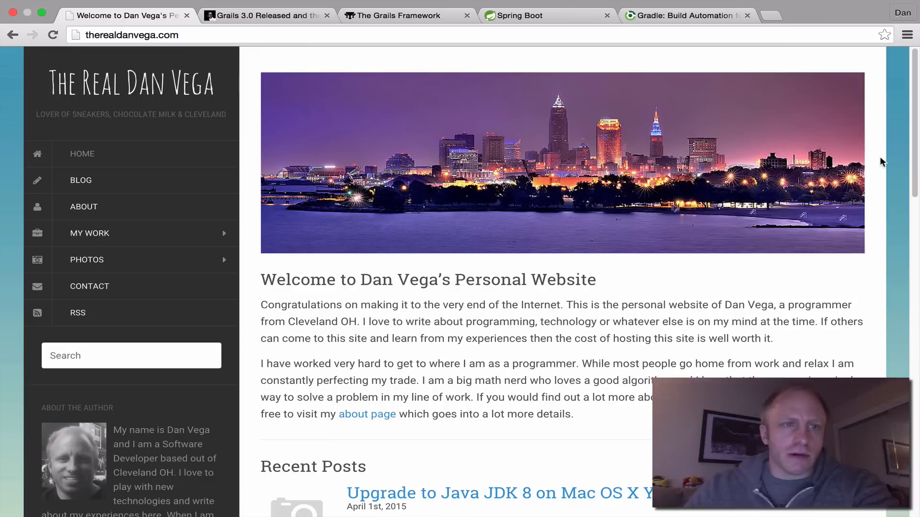
mouse_move(338, 95)
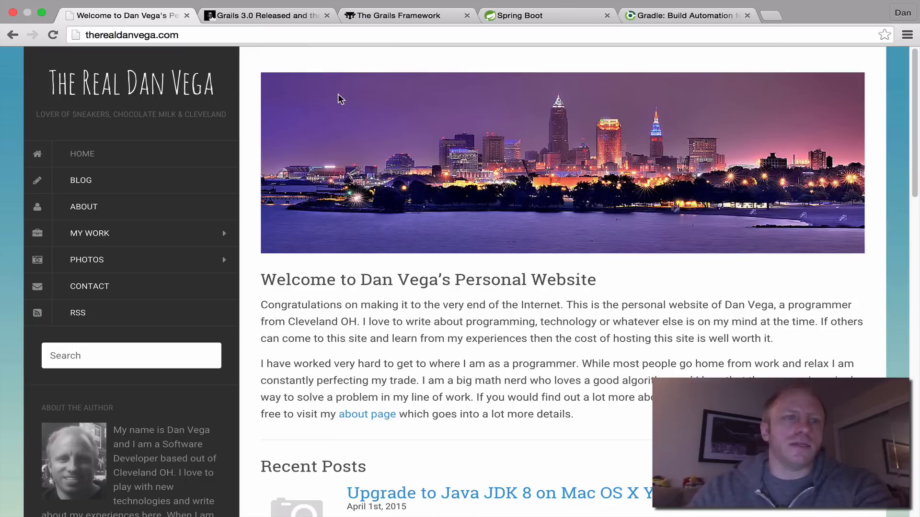
mouse_move(317, 84)
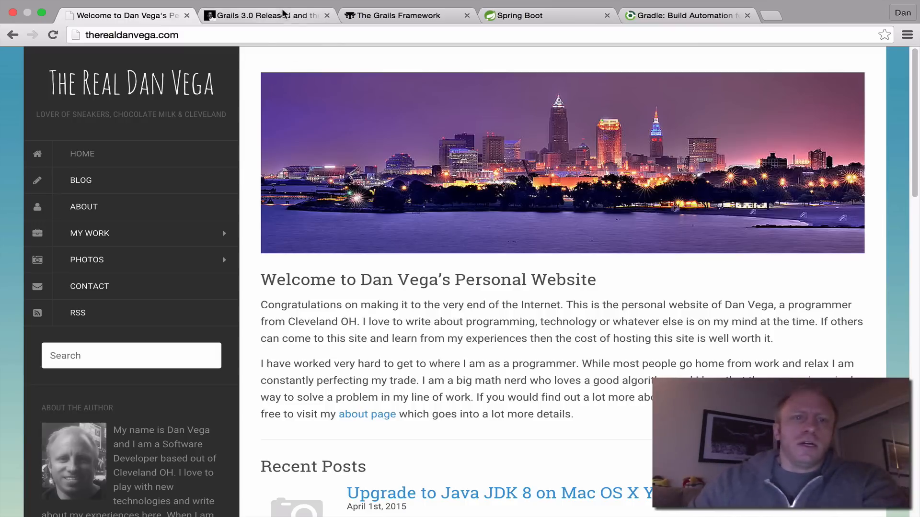
- Switch to the grails.io 'Grails 3.0 Released and the Road Ahead' post
left_click(268, 15)
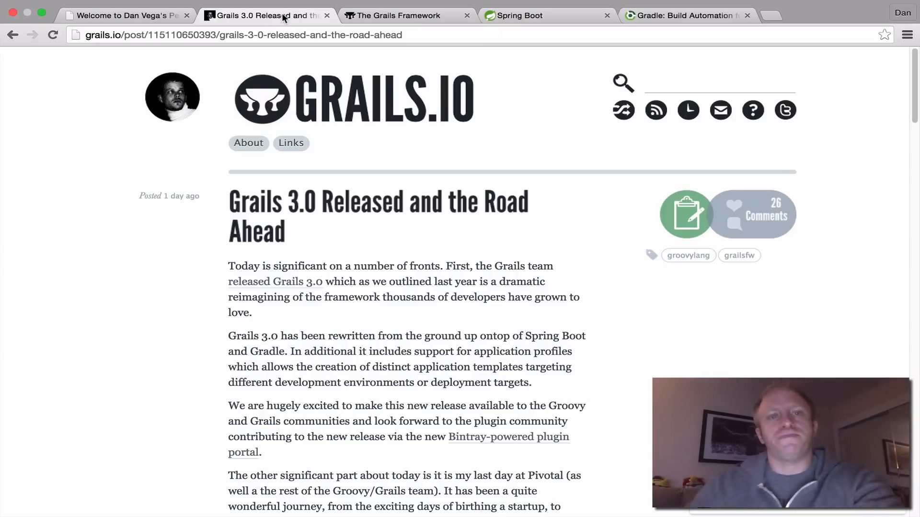
- Go from the Grails Framework home page to its Documentation page
left_click(397, 15)
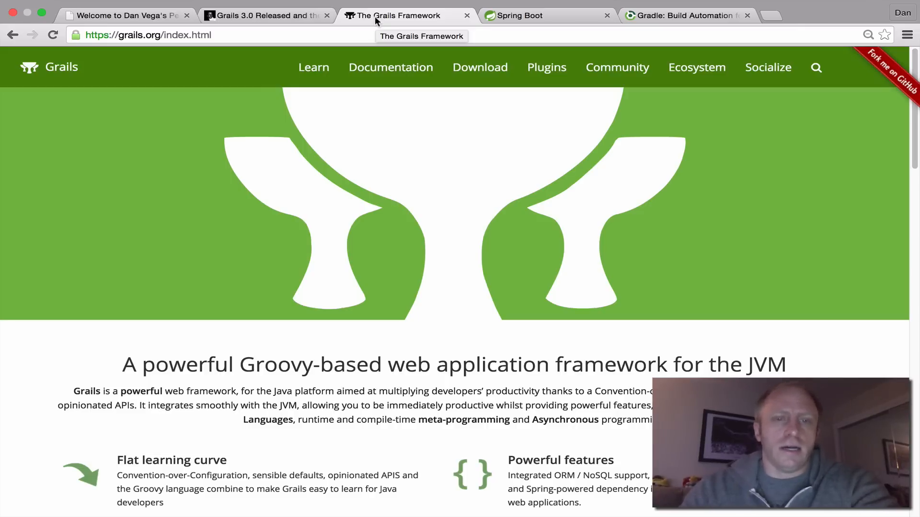
scroll("down", 3)
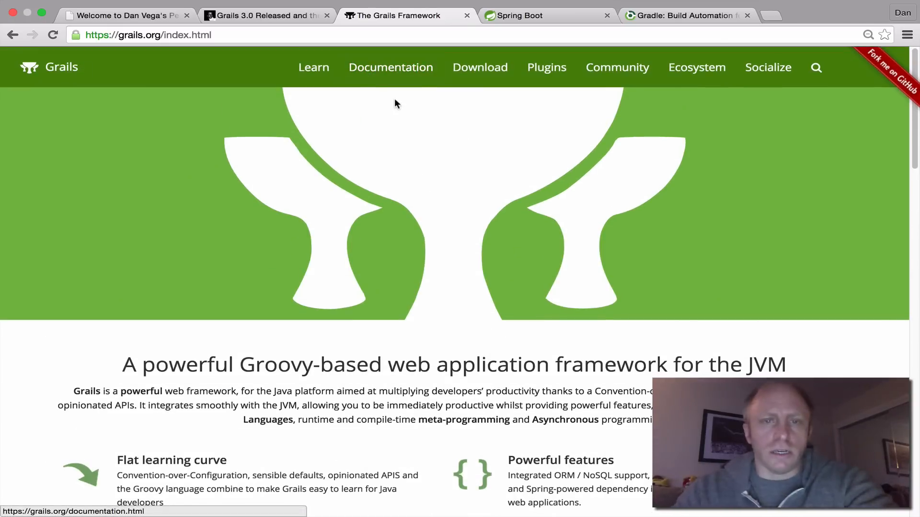
left_click(391, 67)
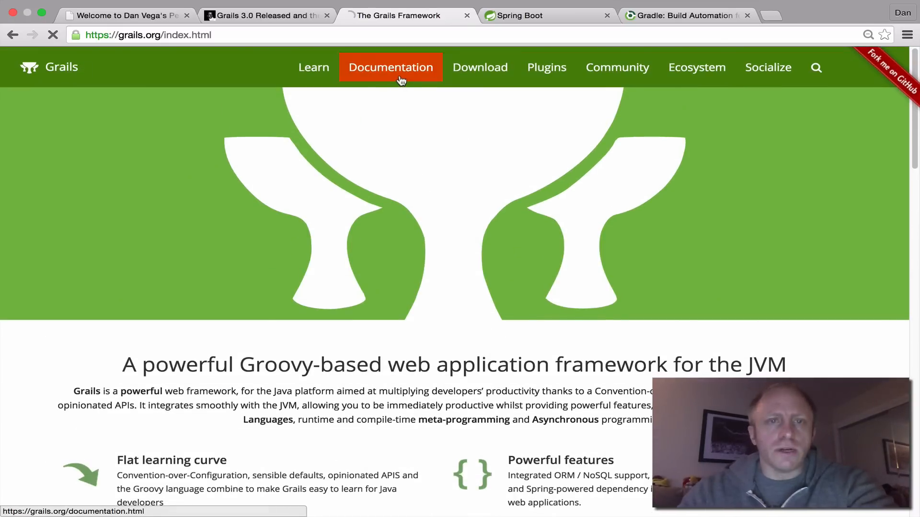
left_click(391, 67)
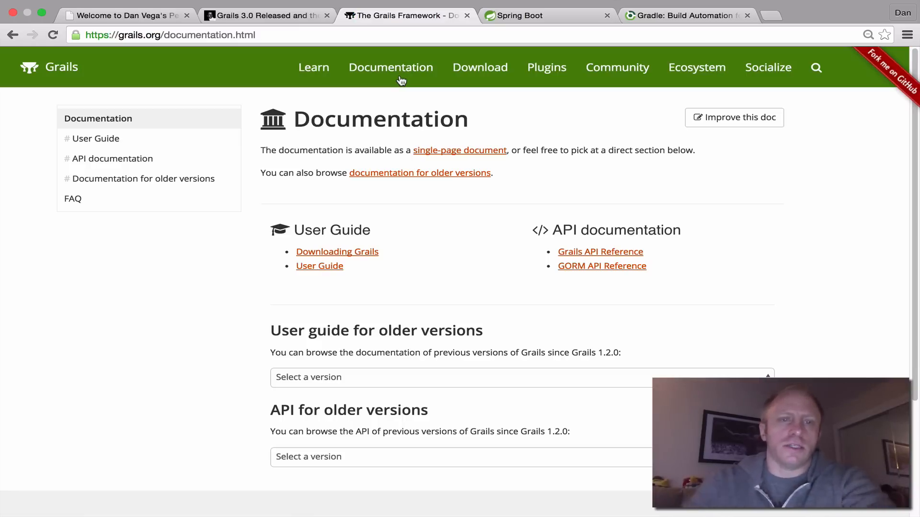
mouse_move(454, 284)
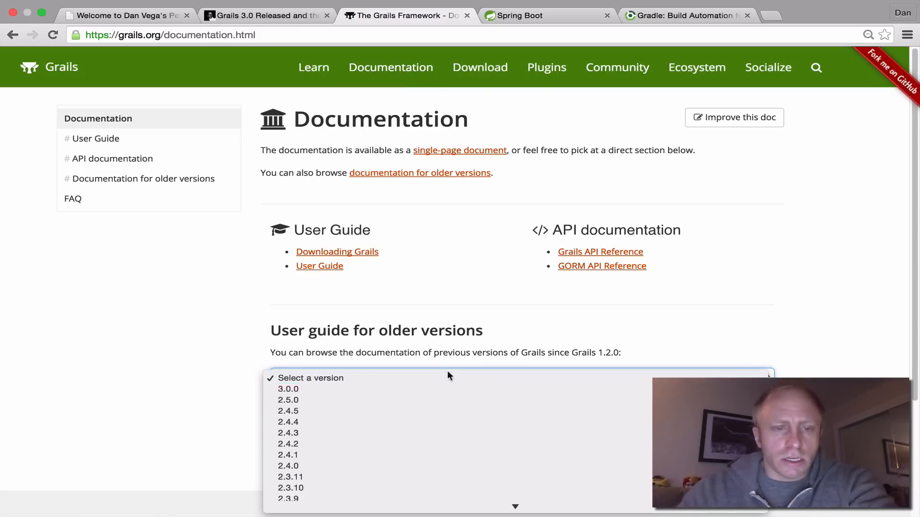
- Peek at the older guide versions dropdown and dismiss it without choosing one
left_click(514, 377)
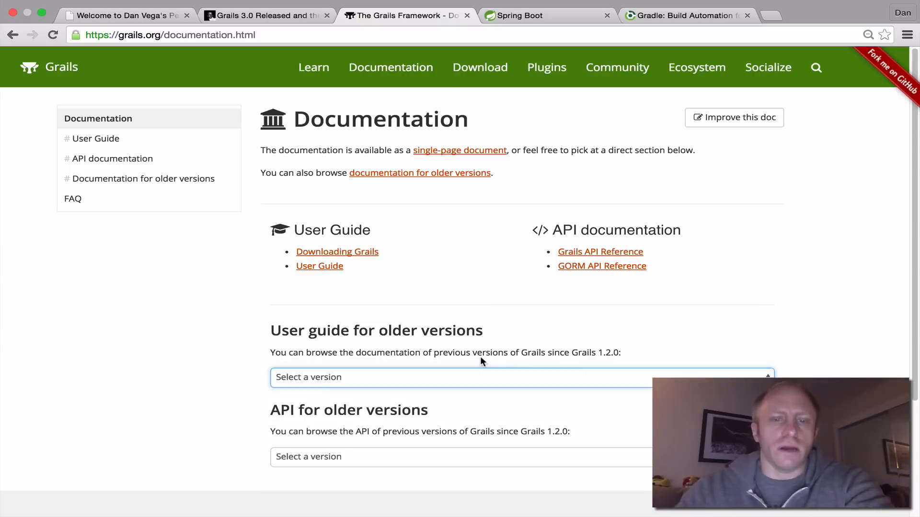
left_click(487, 158)
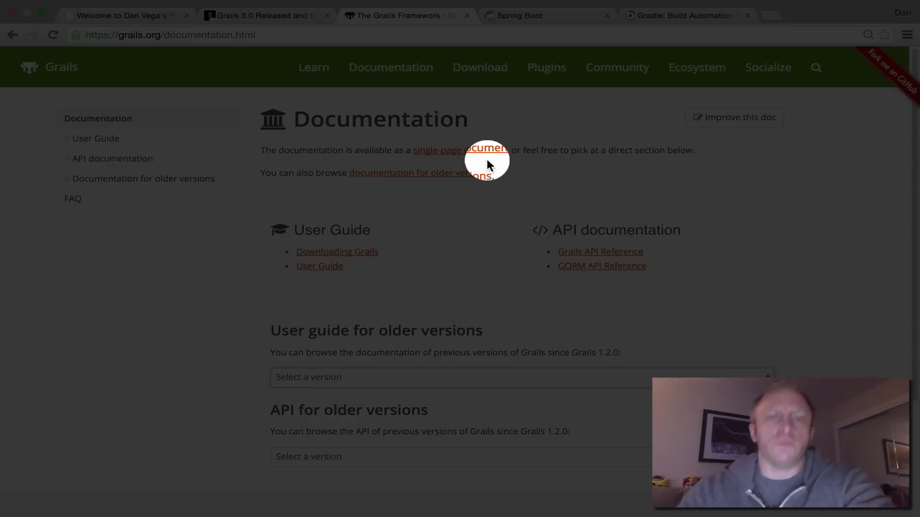
- Load the single-page reference docs and jump to '1.1 What's new in Grails 3.0?'
left_click(460, 150)
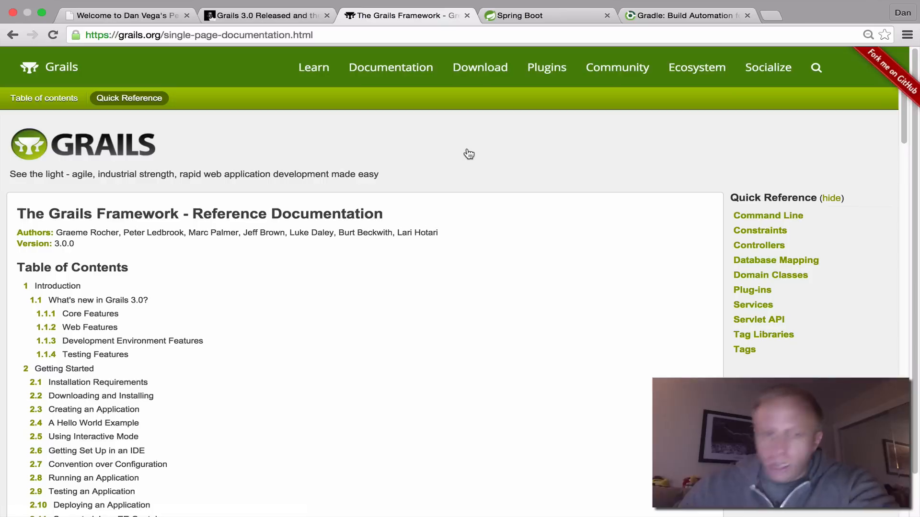
mouse_move(136, 303)
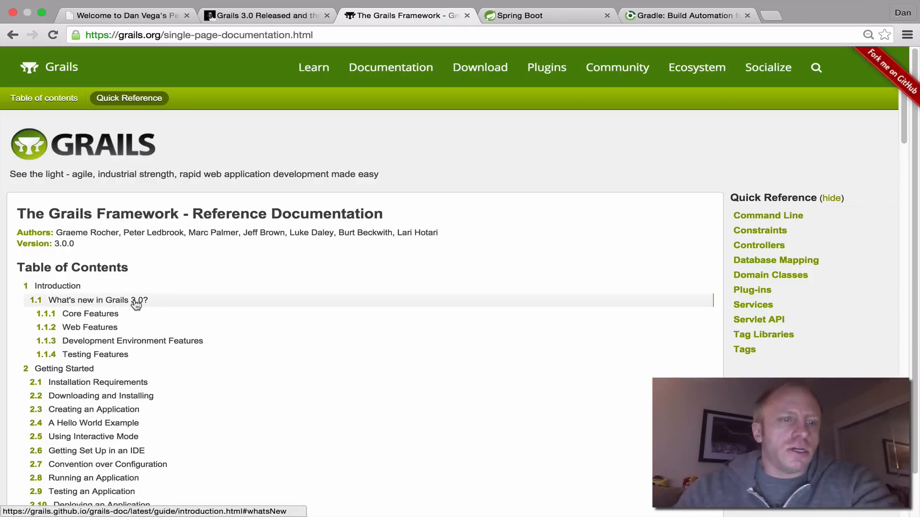
left_click(100, 300)
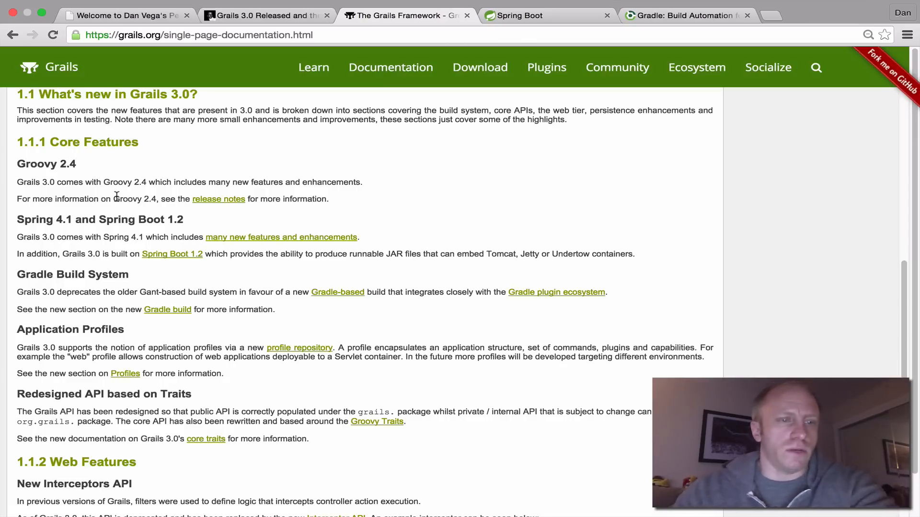
scroll("down", 3)
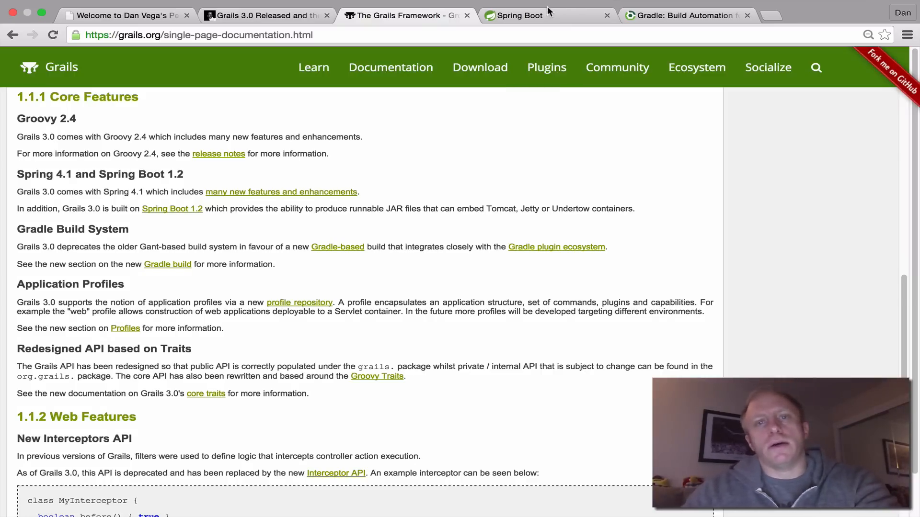
left_click(519, 16)
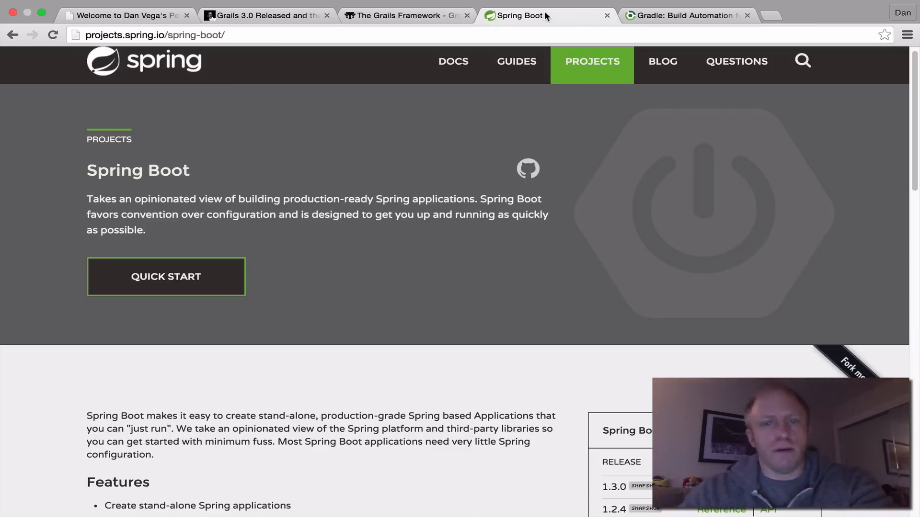
mouse_move(545, 16)
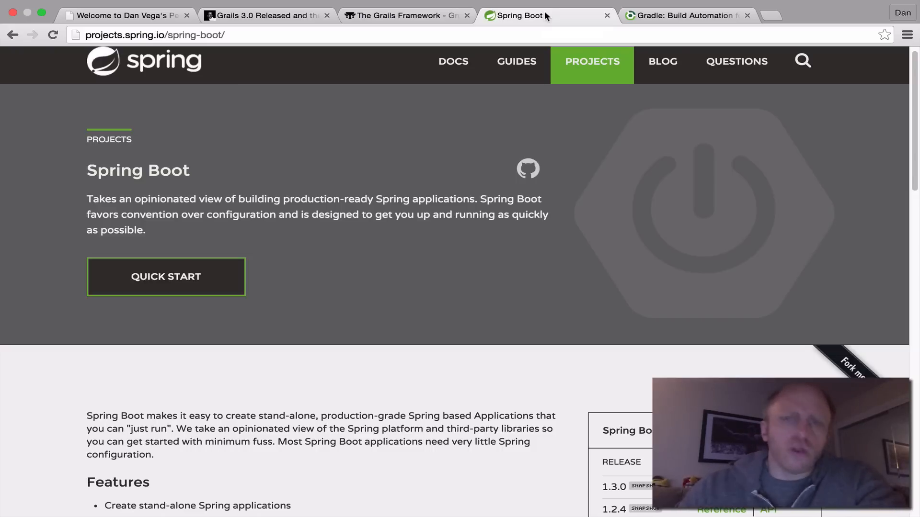
mouse_move(417, 20)
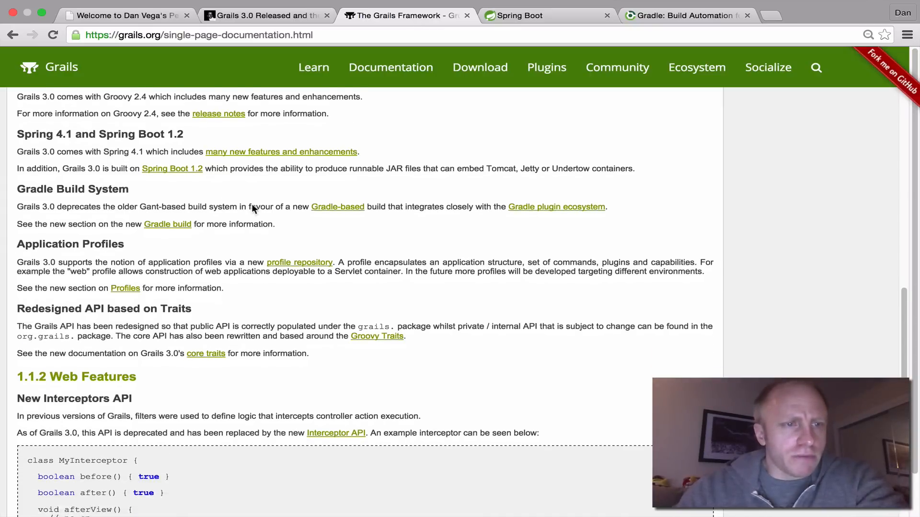
scroll("down", 3)
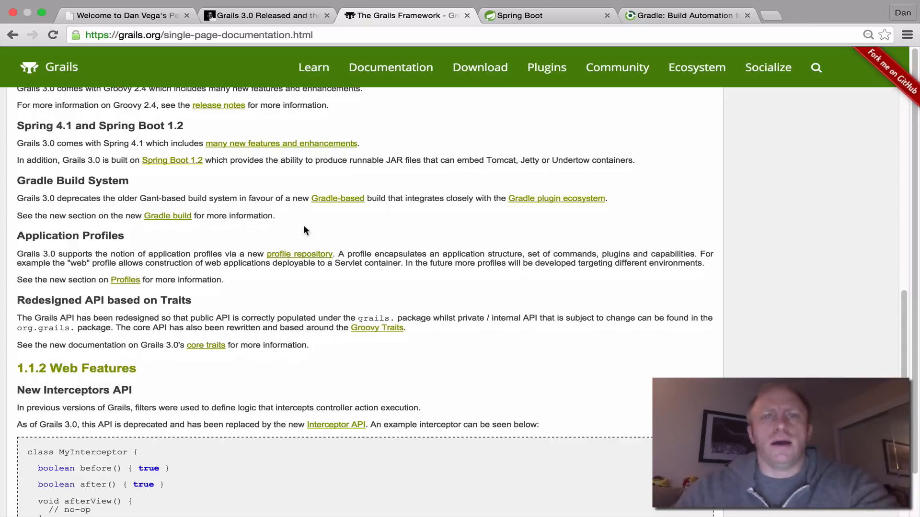
mouse_move(684, 24)
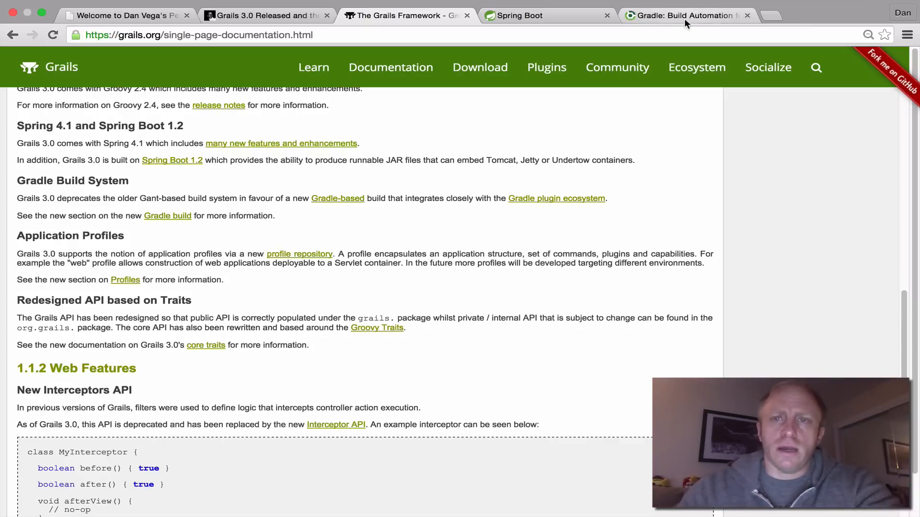
- Glance at the Gradle website, then view the Gradle build and application profiles notes
left_click(686, 15)
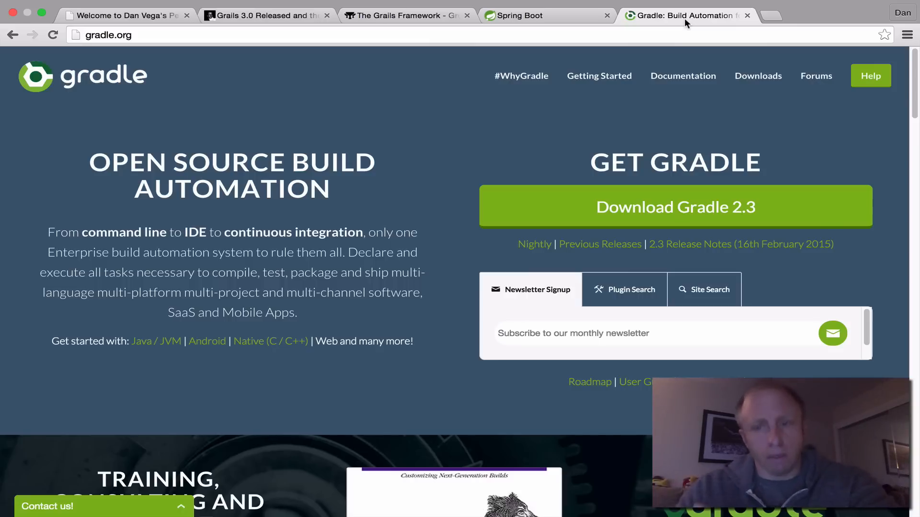
mouse_move(408, 21)
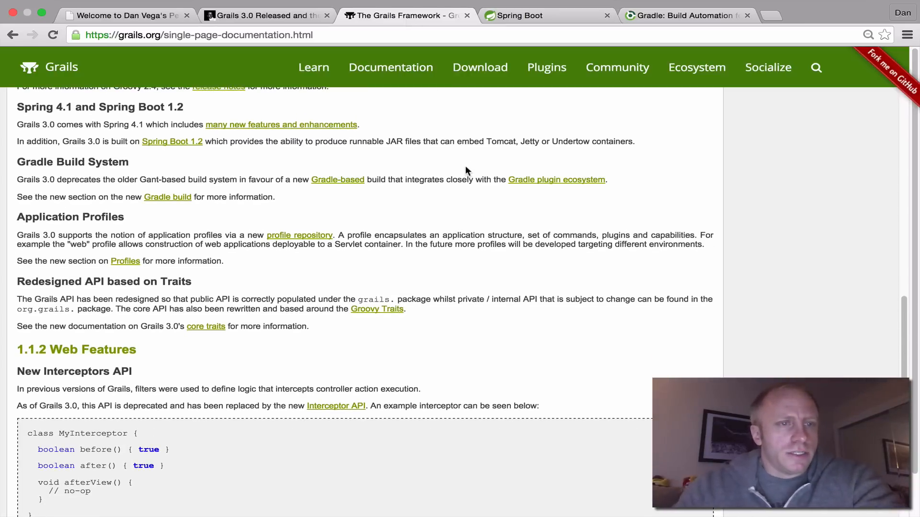
scroll("down", 3)
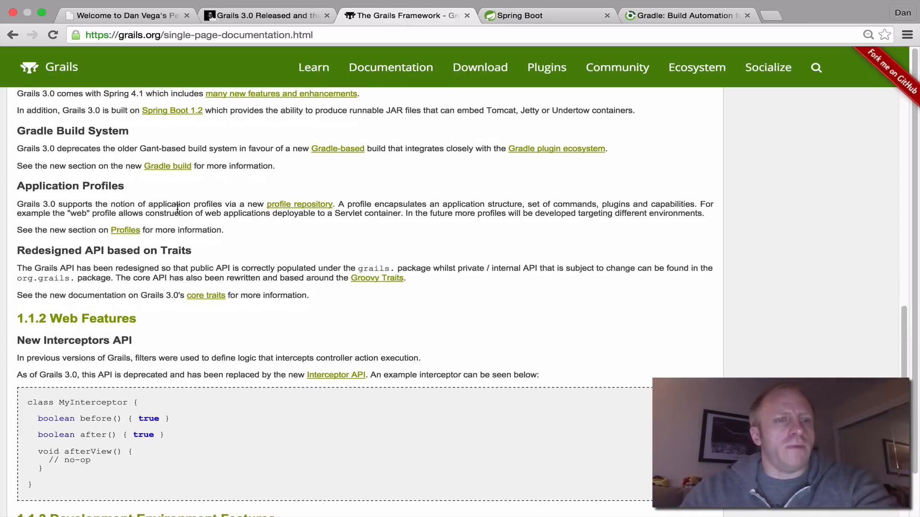
mouse_move(226, 225)
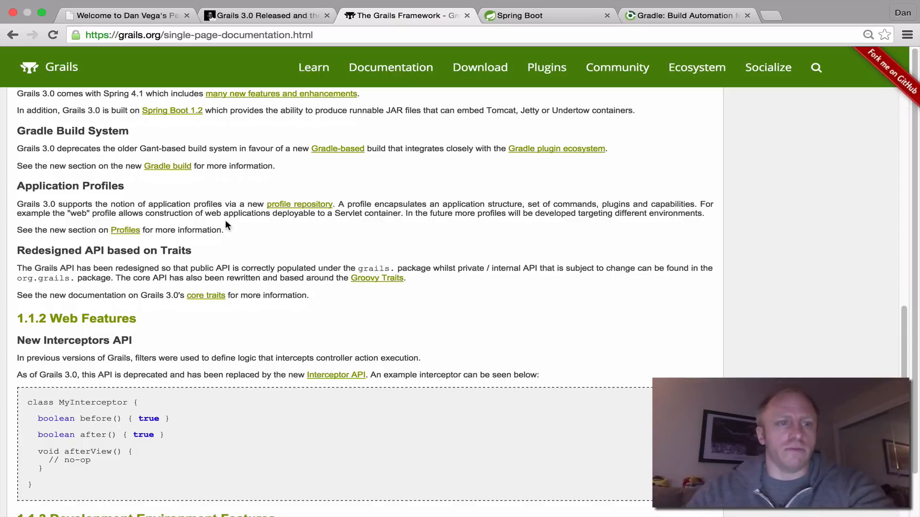
- Skim past the Web Features notes and land back on the Table of Contents
scroll("down", 3)
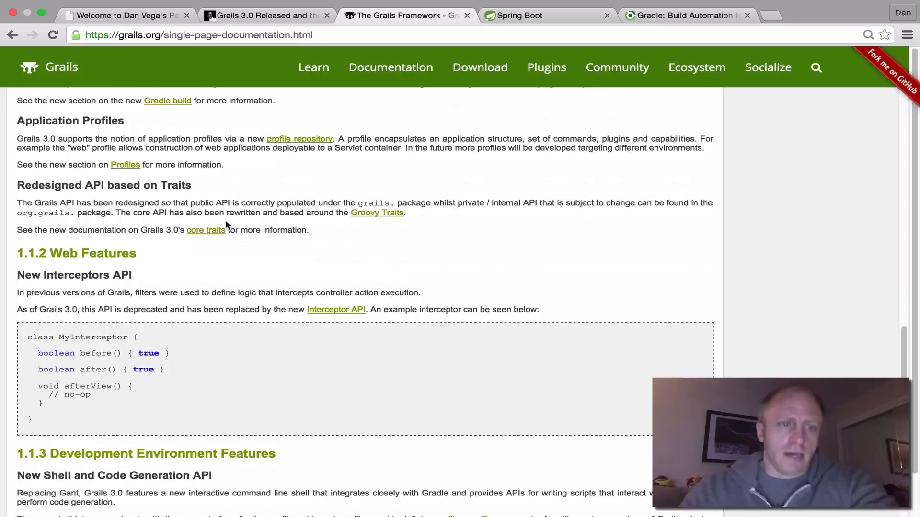
scroll("down", 3)
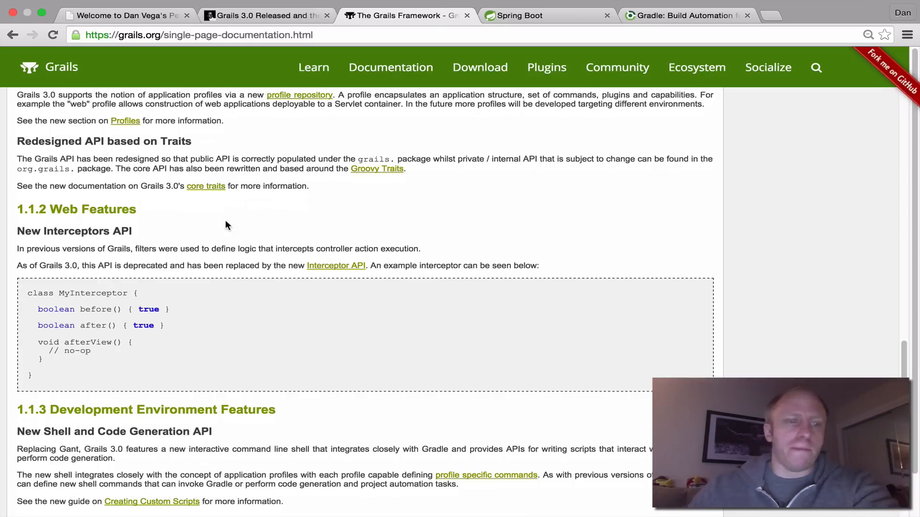
scroll("down", 3)
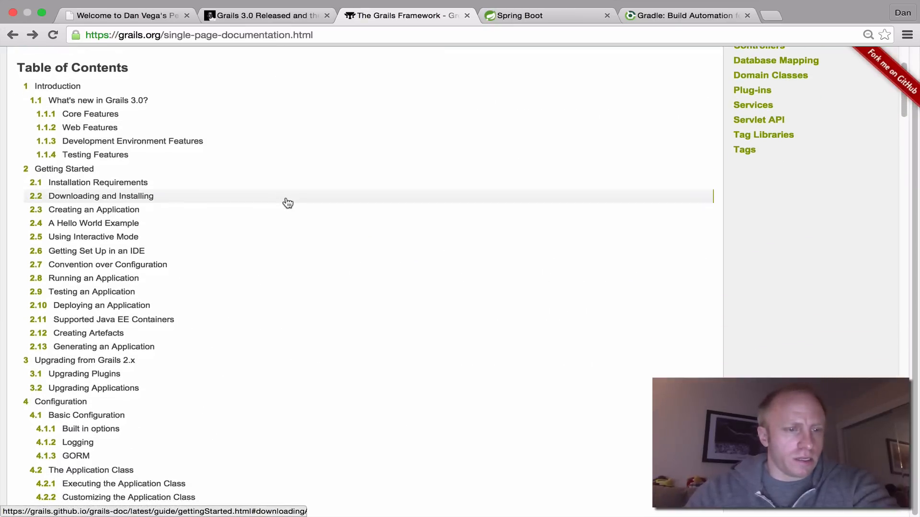
- Follow the '3 Upgrading from Grails 2.x' entry in the Table of Contents
scroll("down", 3)
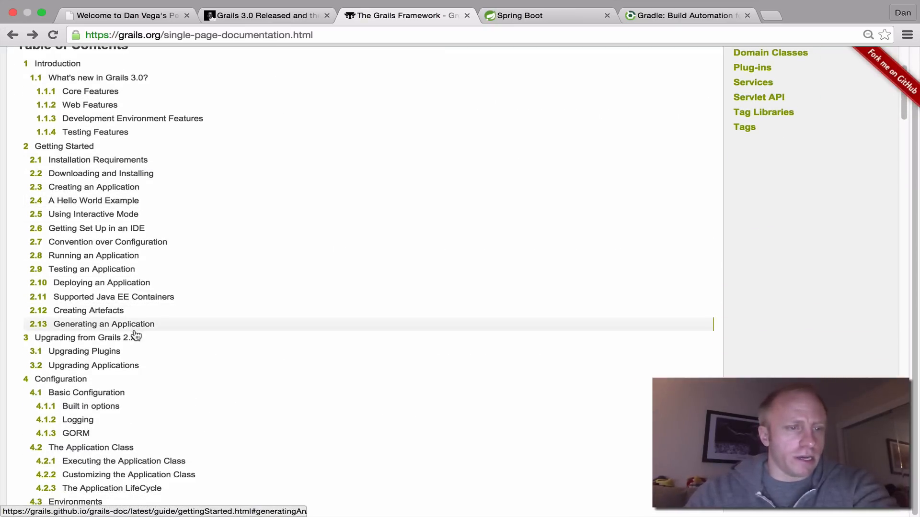
left_click(78, 338)
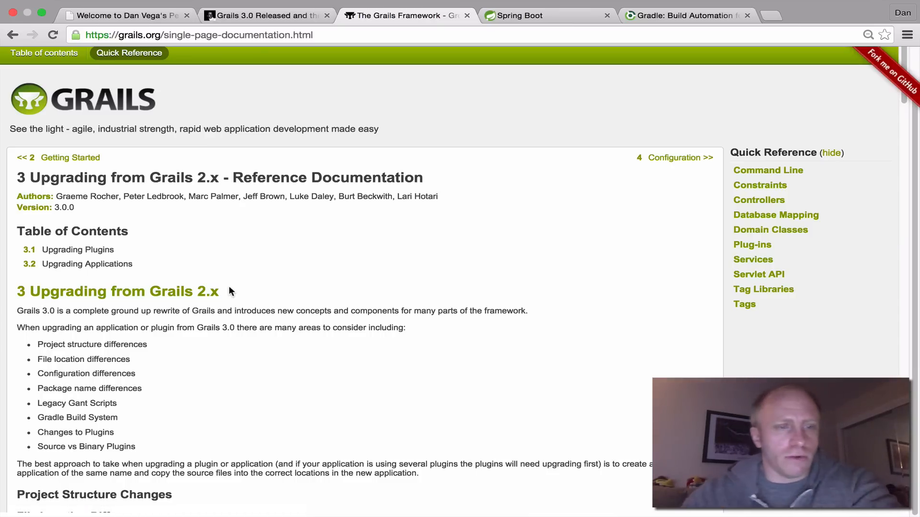
- Scroll through the File Location Differences, new files and removed files tables up to 3.1 Upgrading Plugins
scroll("down", 3)
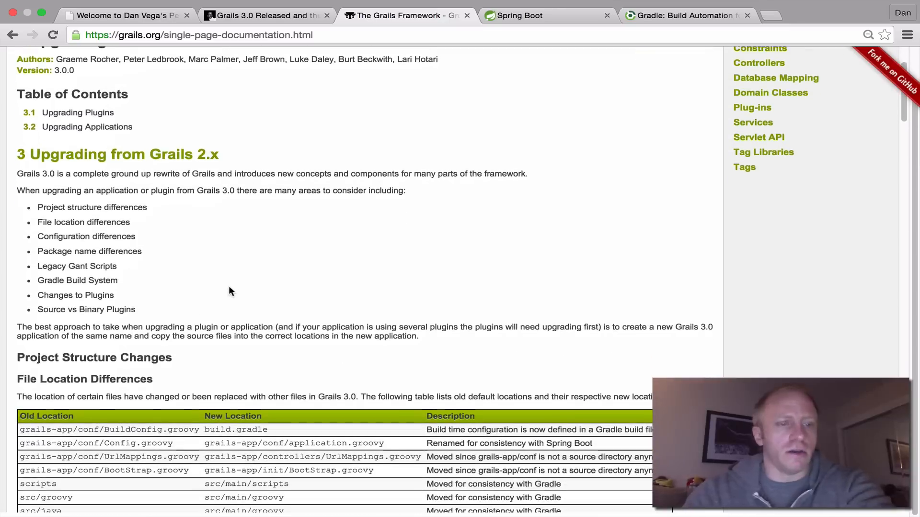
scroll("down", 3)
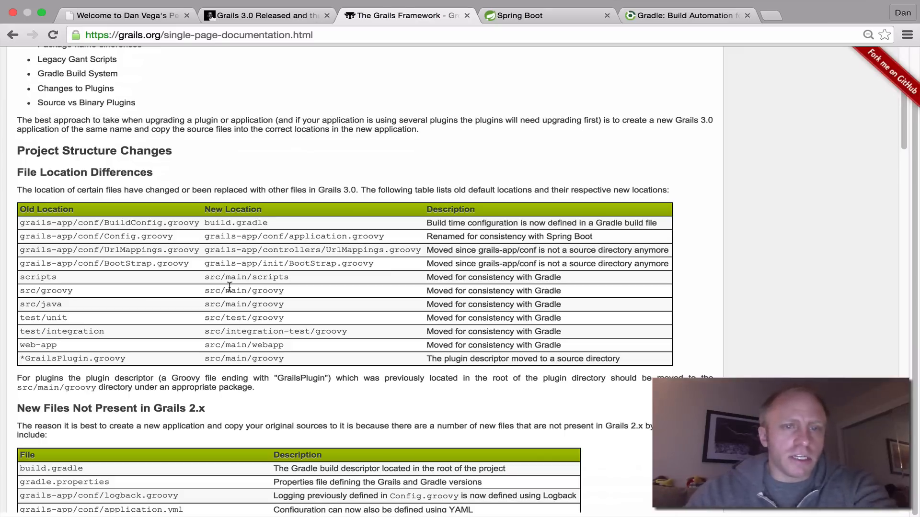
scroll("down", 3)
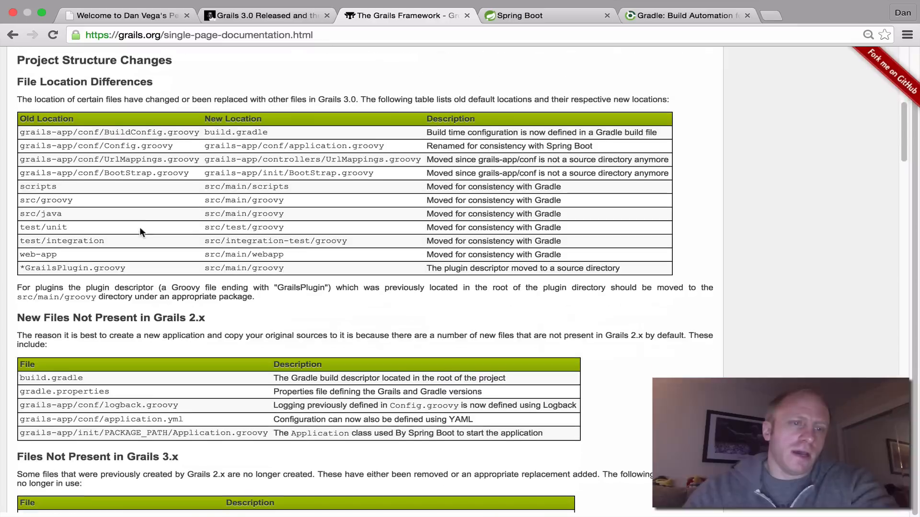
scroll("down", 3)
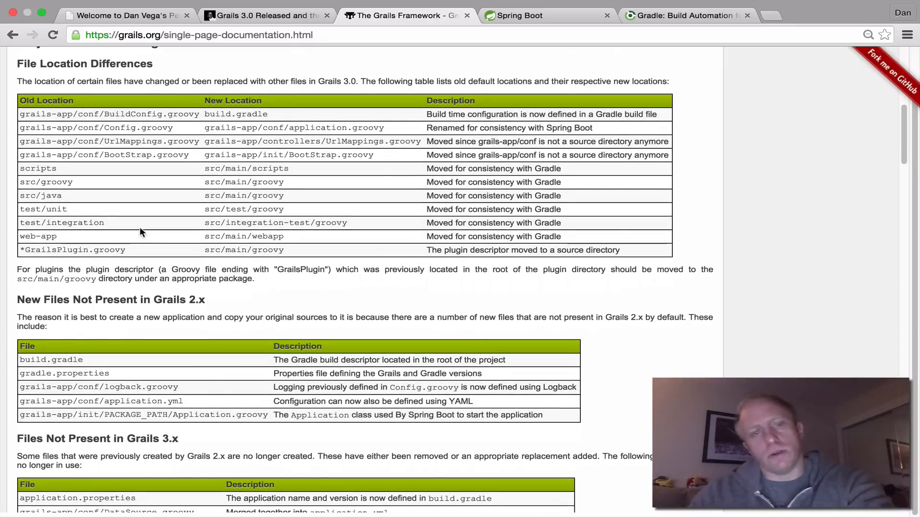
scroll("down", 3)
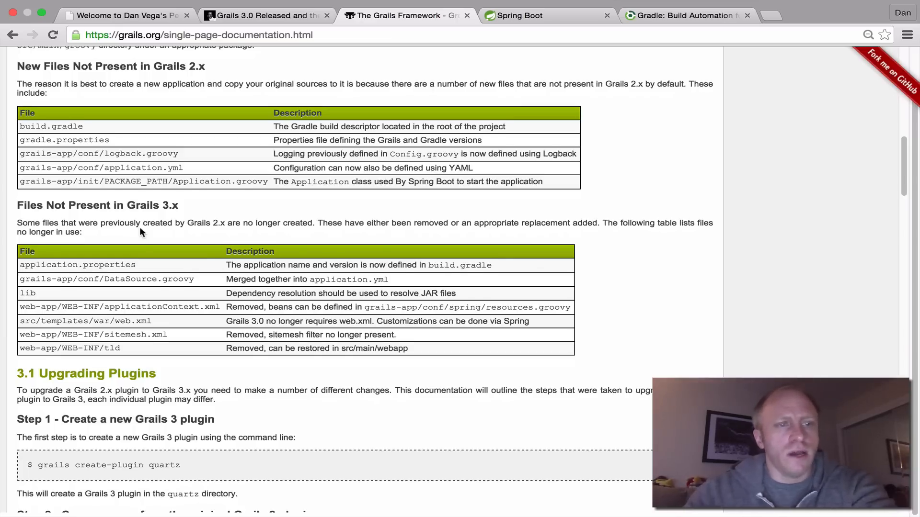
scroll("down", 3)
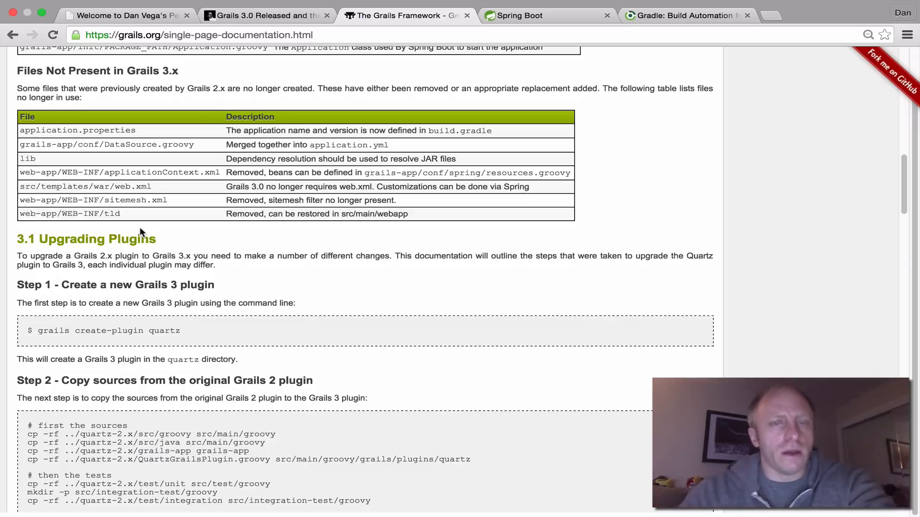
scroll("up", 3)
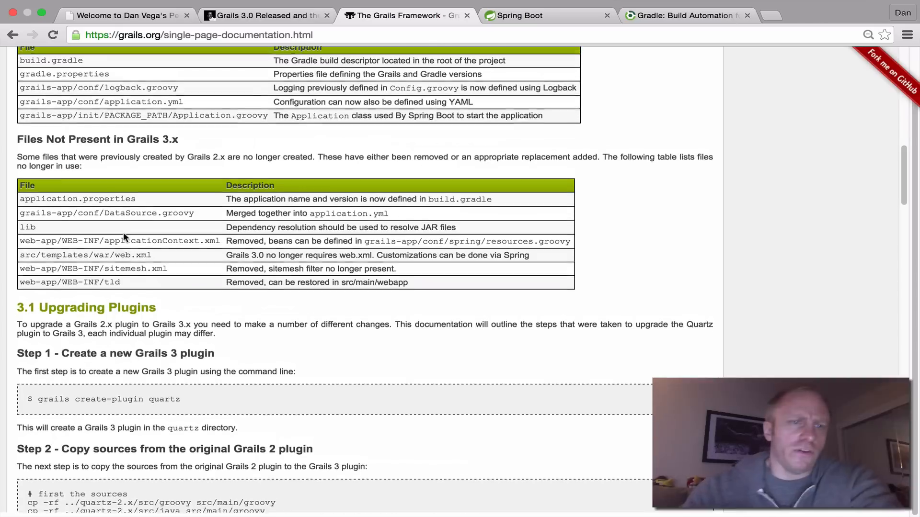
scroll("up", 3)
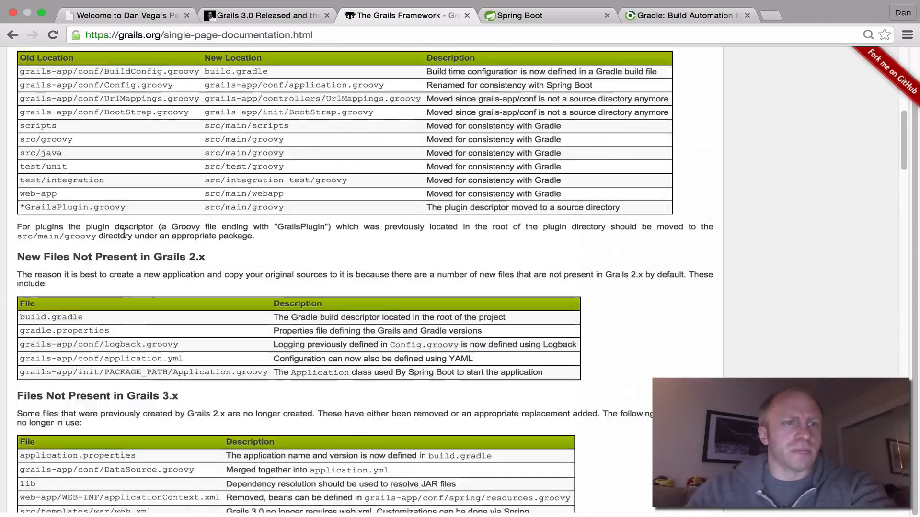
scroll("up", 3)
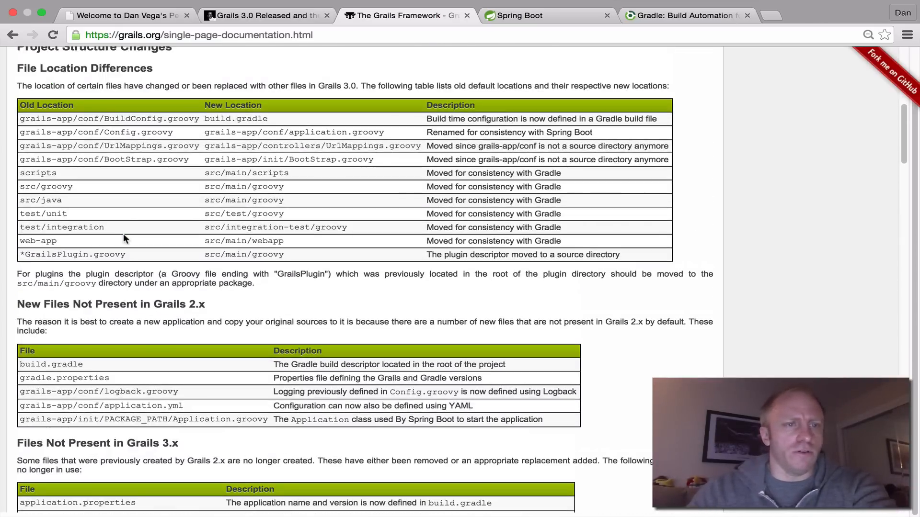
mouse_move(169, 157)
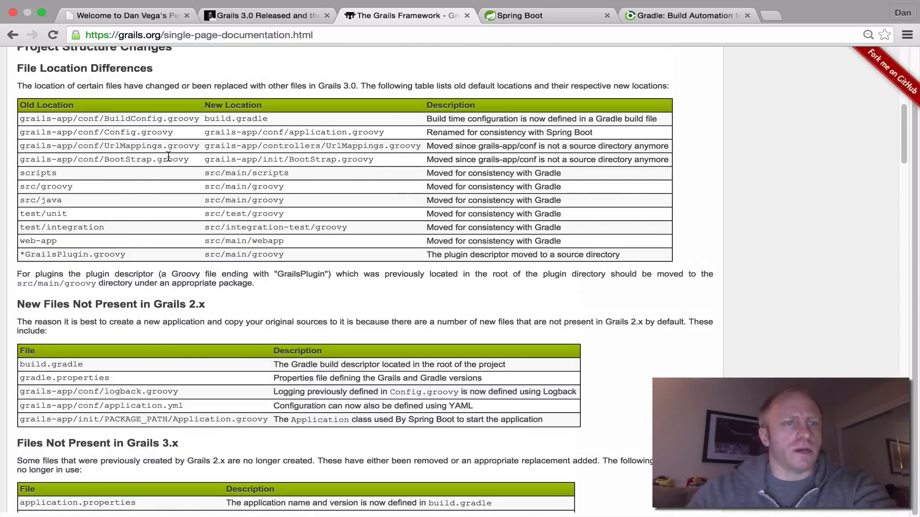
scroll("down", 3)
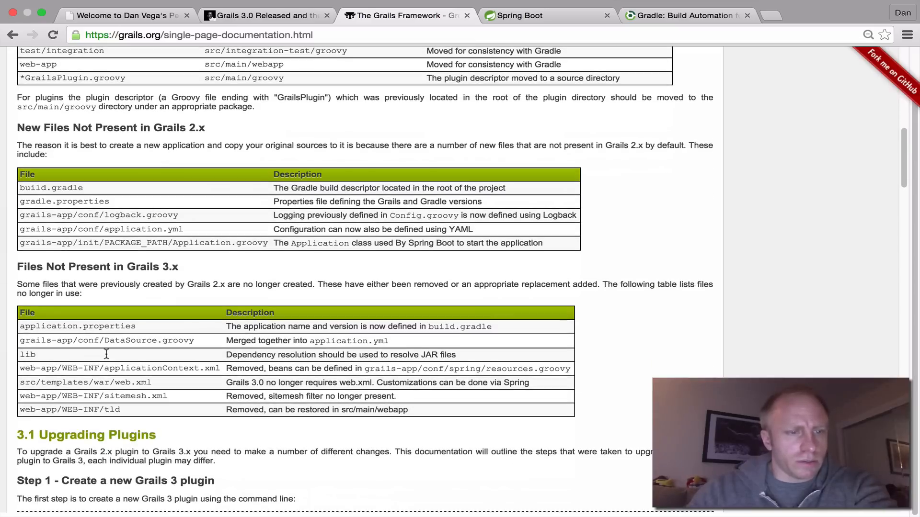
mouse_move(190, 344)
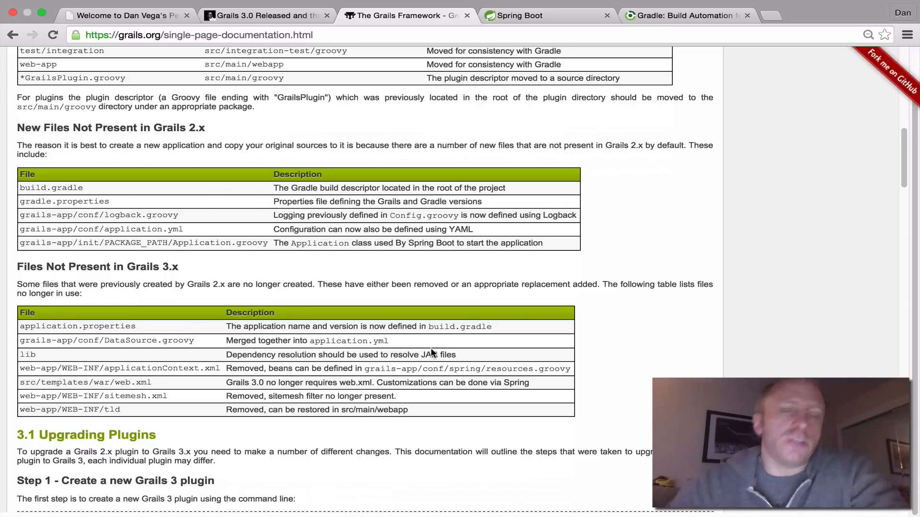
- Scroll into 3.1 Upgrading Plugins showing Steps 1–3 for creating the plugin and copying sources
scroll("down", 3)
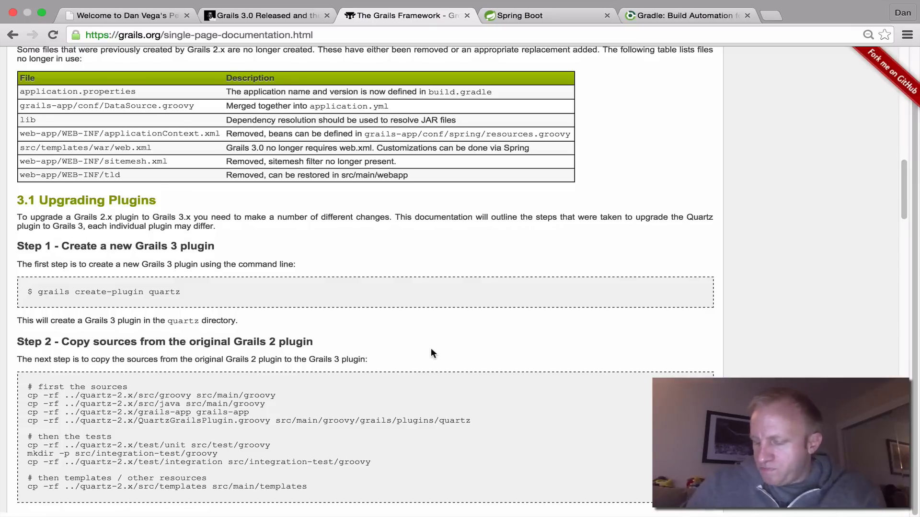
mouse_move(484, 319)
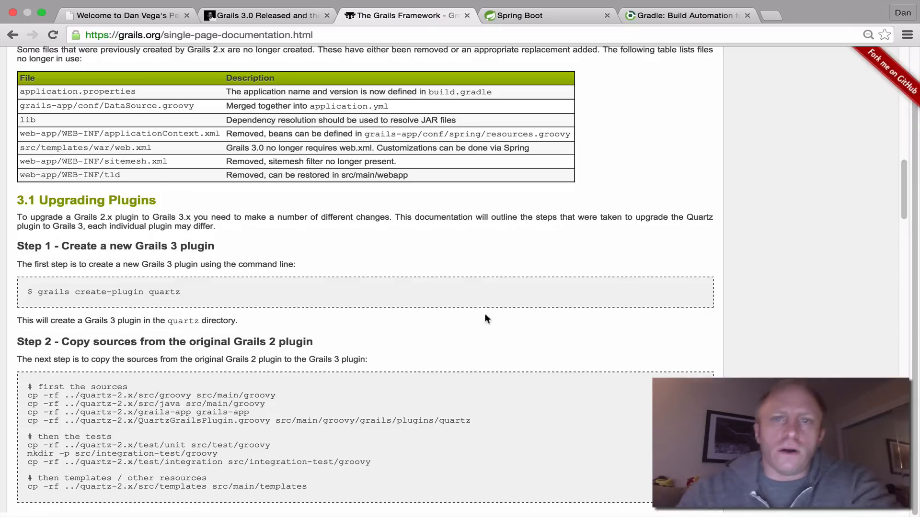
scroll("down", 3)
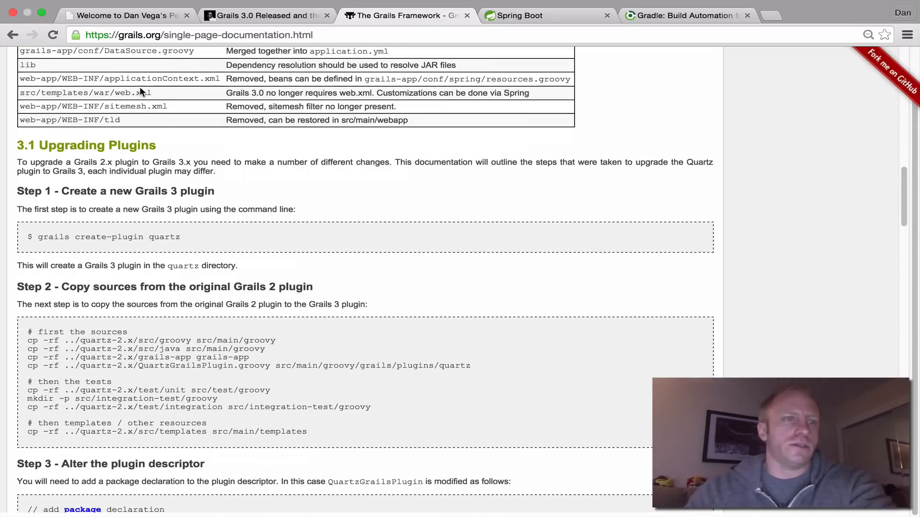